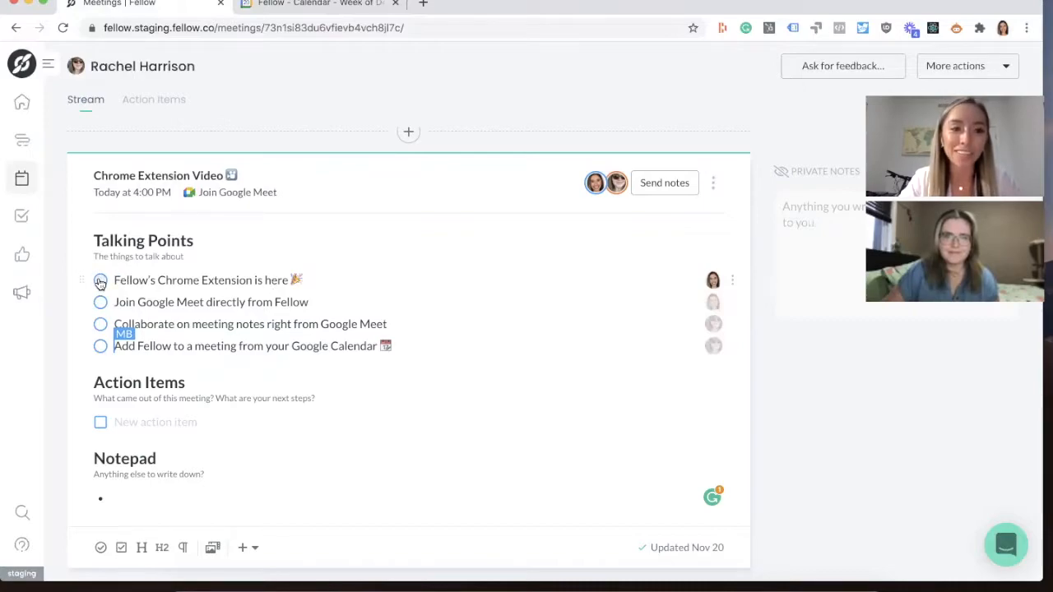
Step: Mark the 'Fellow's Chrome Extension is here' talking point as done
{"action": "left_click", "coordinate": [99, 279]}
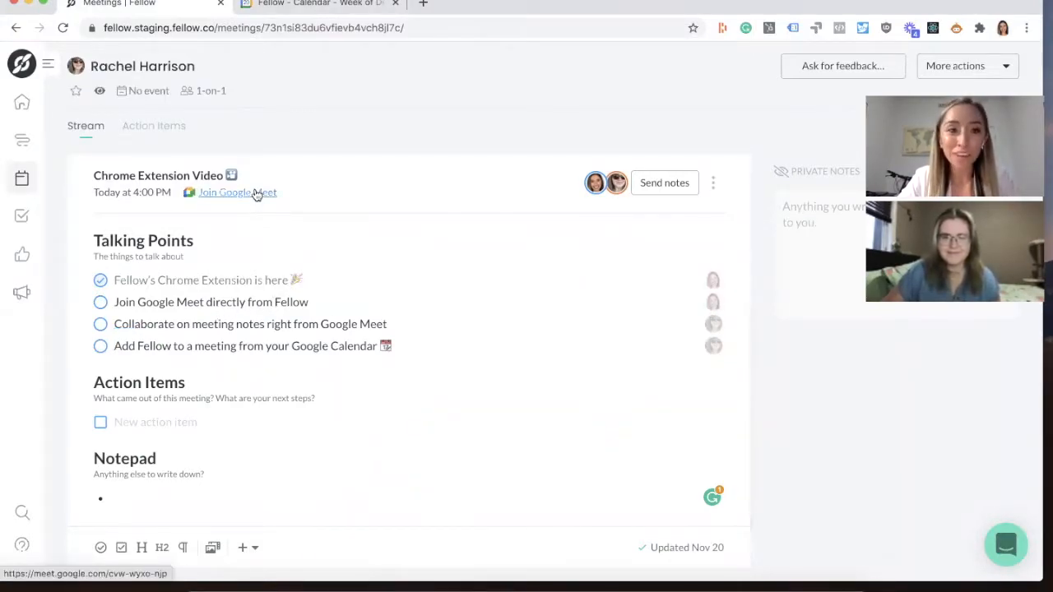
Step: Join the Meet call from Fellow and add '- try it now!' under the first talking point
{"action": "left_click", "coordinate": [237, 192]}
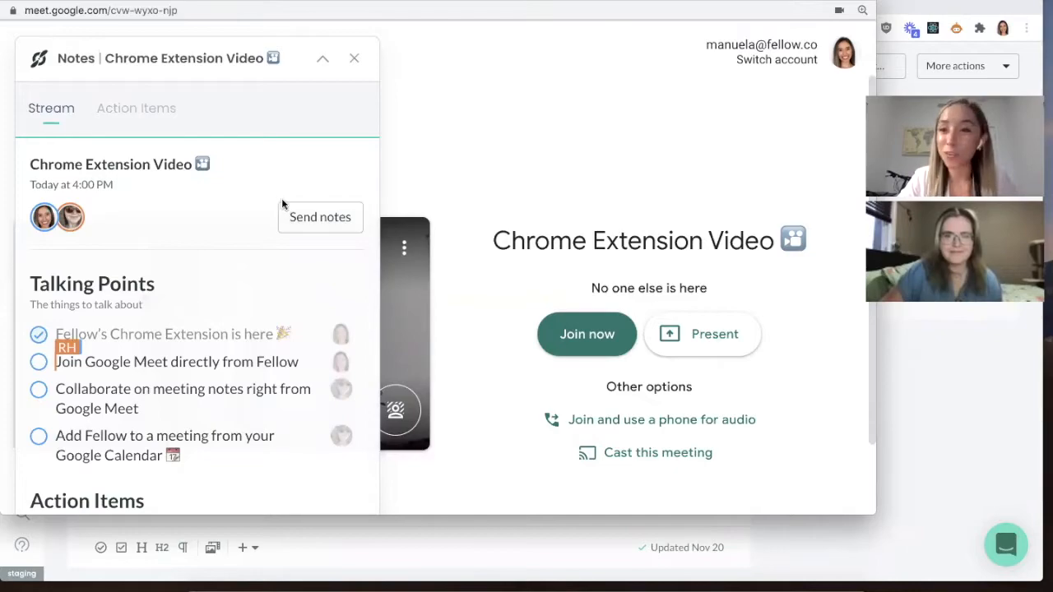
{"action": "left_click", "coordinate": [587, 334]}
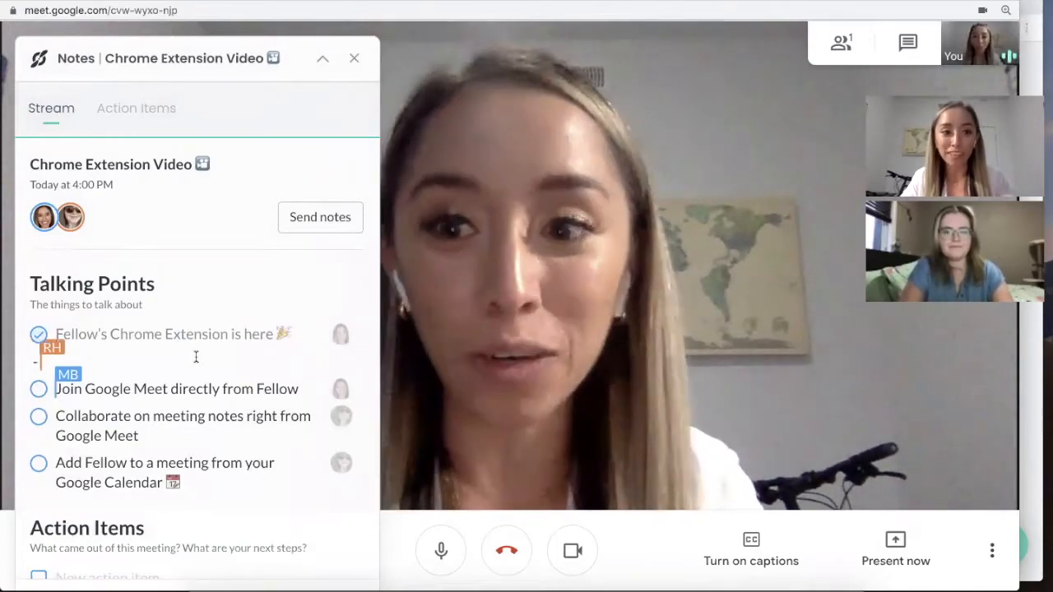
{"action": "type", "text": "try it now!"}
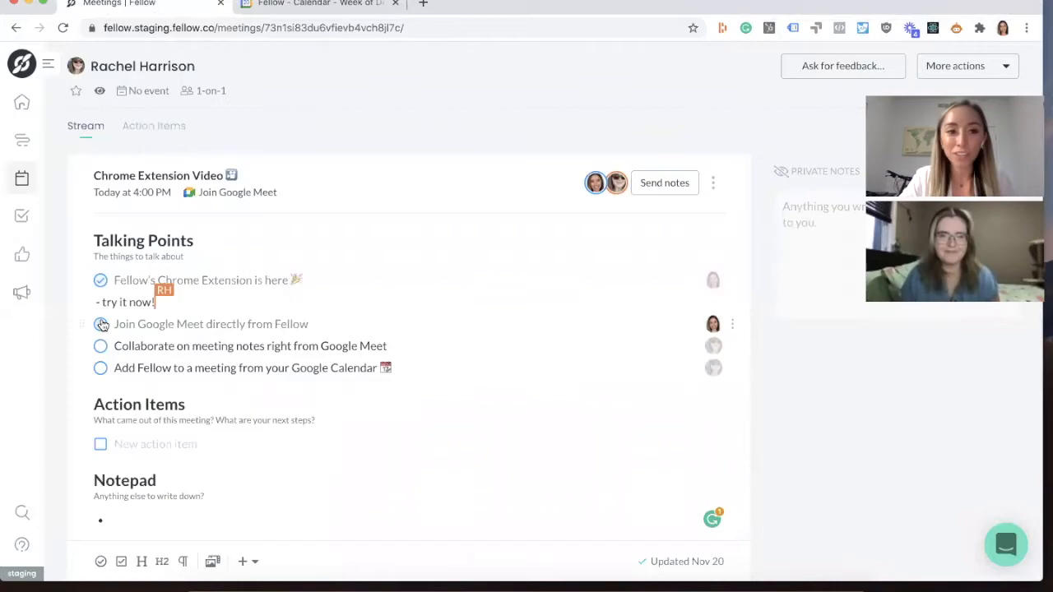
Step: Mark the 'Join Google Meet' and 'Collaborate on meeting notes' talking points as done
{"action": "left_click", "coordinate": [100, 323]}
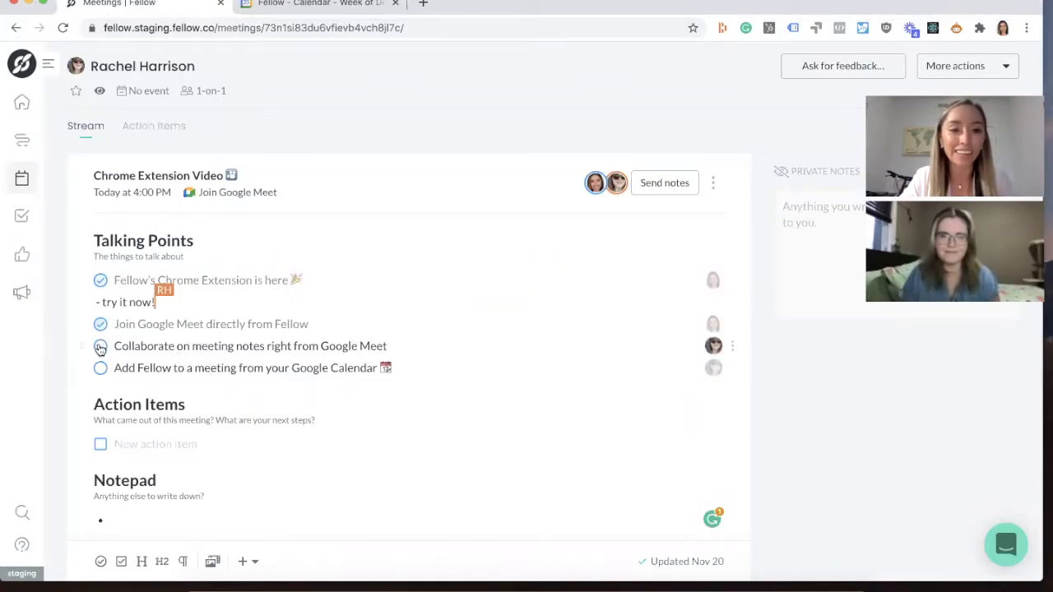
{"action": "left_click", "coordinate": [100, 346]}
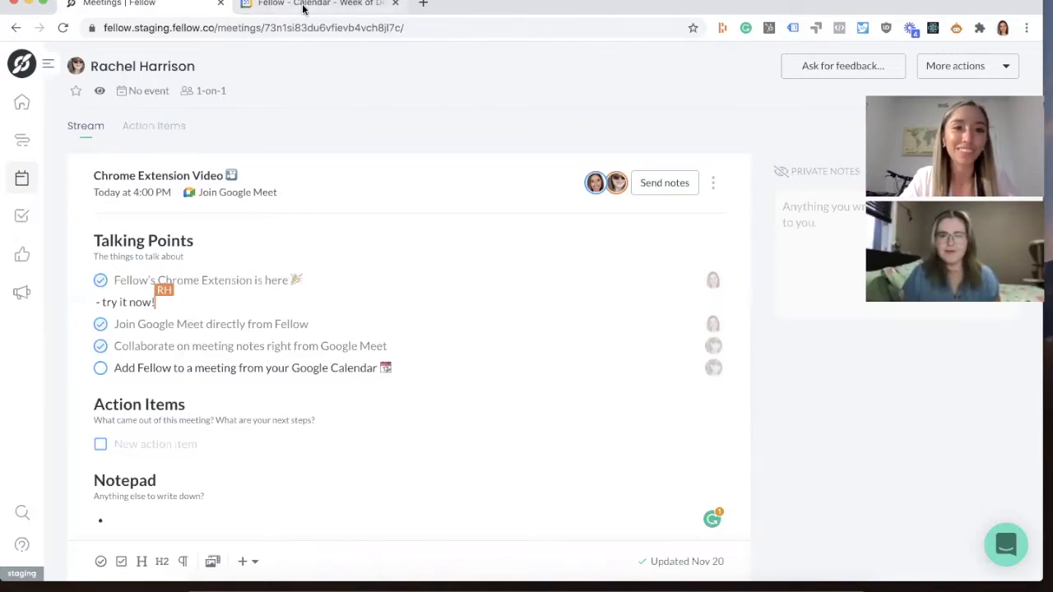
Step: Add Fellow to Tuesday's Team Meeting from Calendar and enter the talking point 'Amazing!'
{"action": "left_click", "coordinate": [317, 4]}
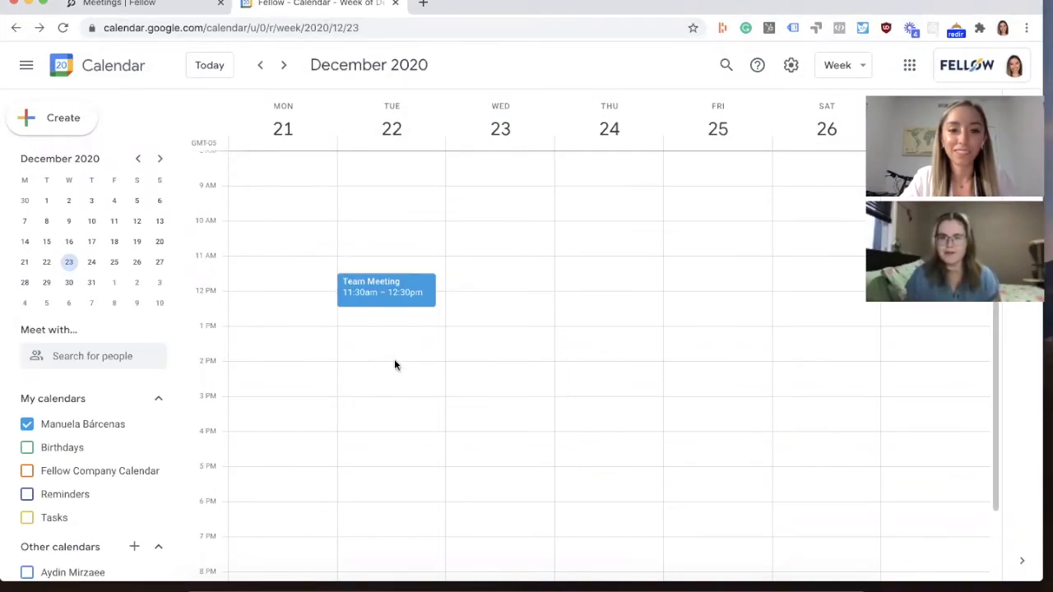
{"action": "left_click", "coordinate": [386, 290]}
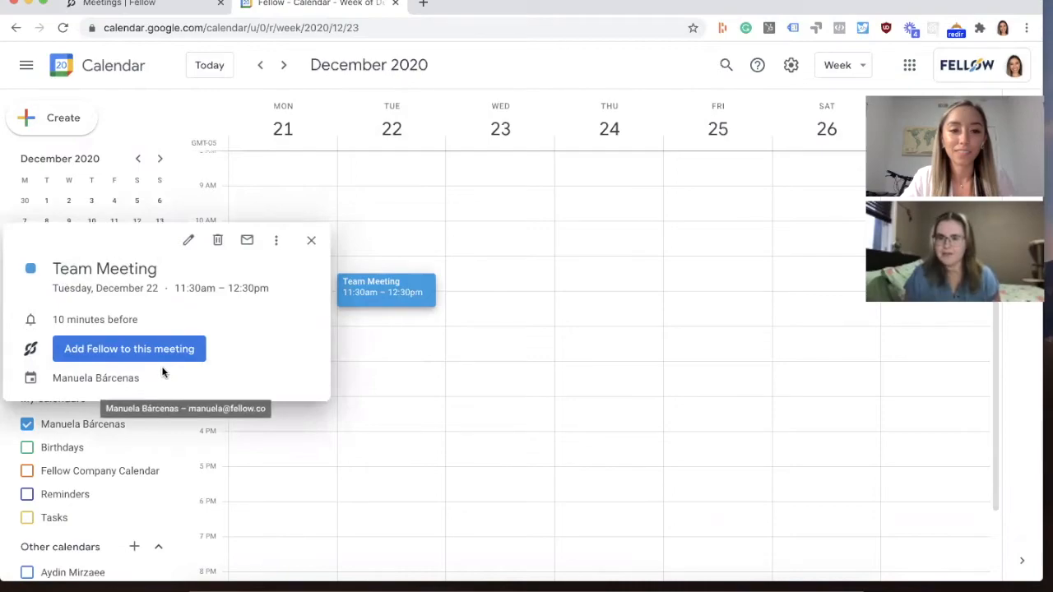
{"action": "left_click", "coordinate": [129, 349]}
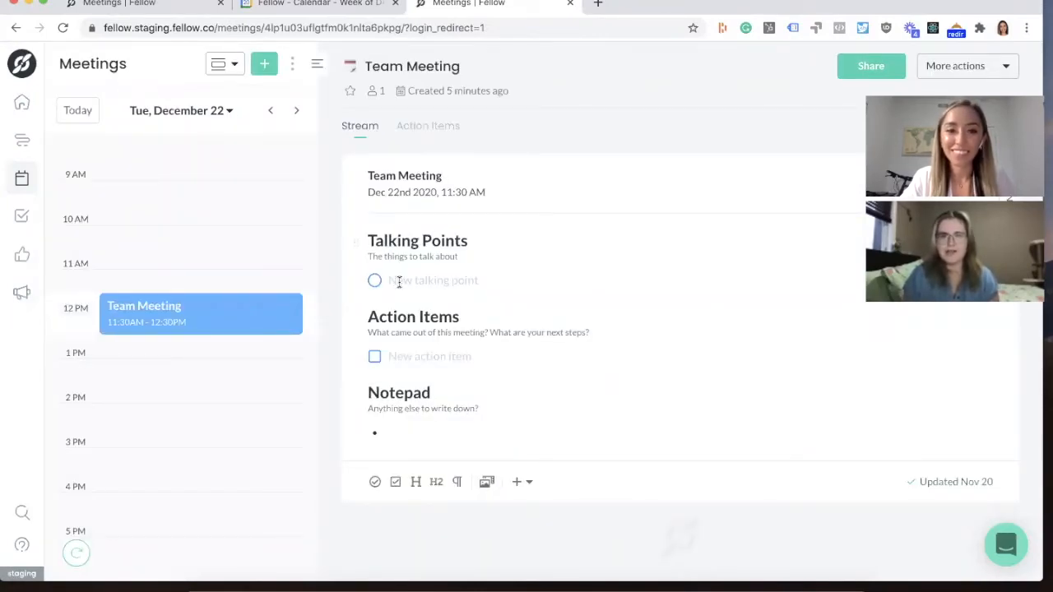
{"action": "type", "text": "Amazing!"}
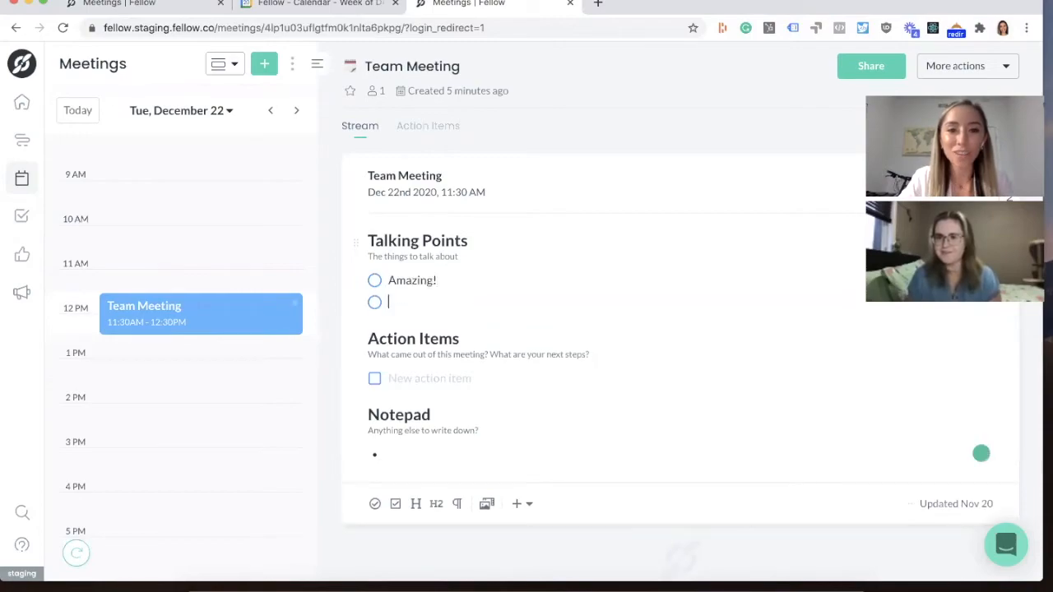